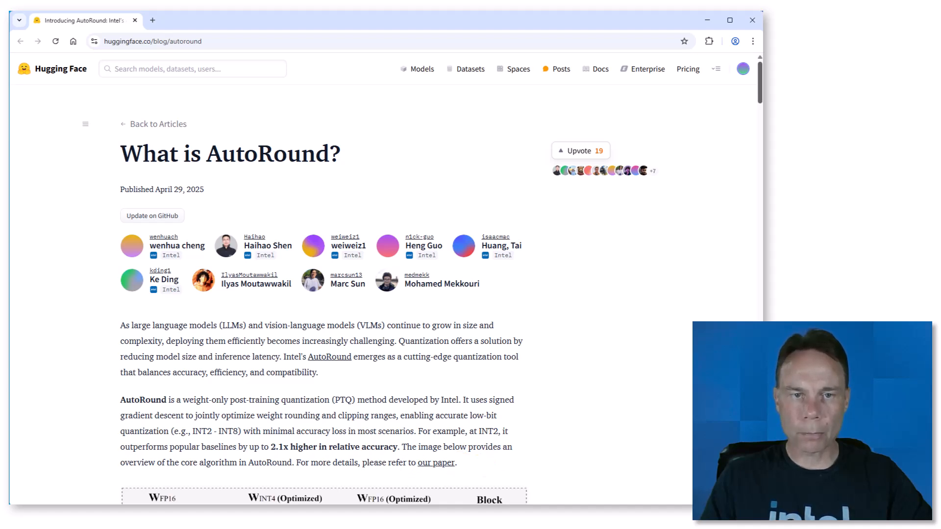
- Scroll the 'Introducing AutoRound' post from the intro down to the AutoRound API Usage code
scroll("down", 3)
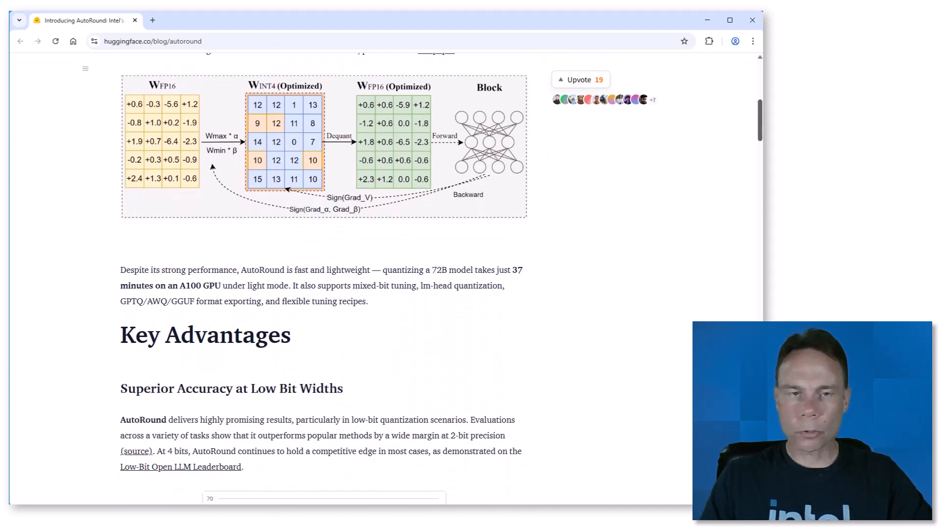
scroll("down", 3)
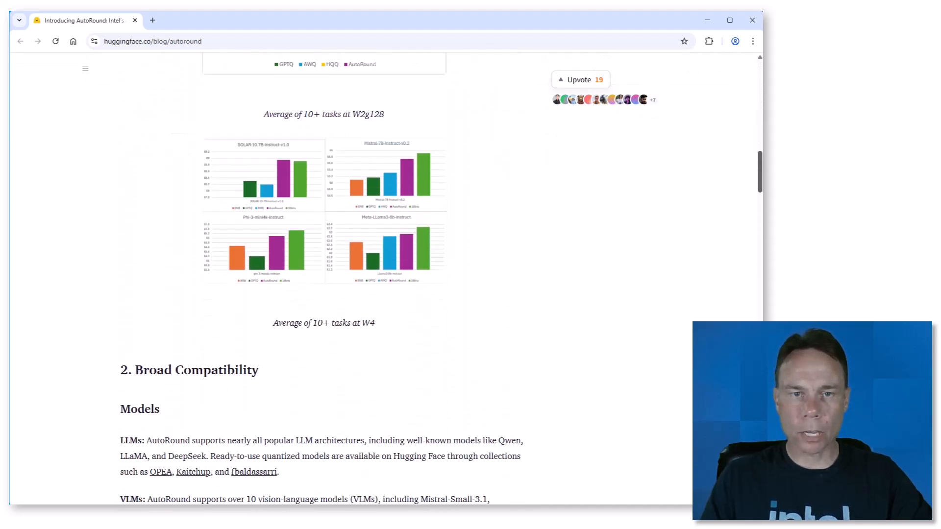
scroll("down", 3)
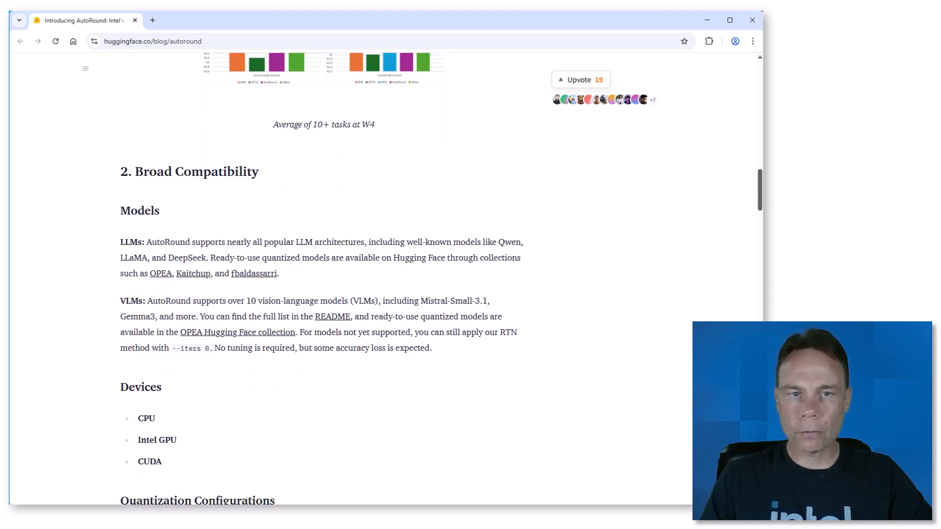
scroll("down", 3)
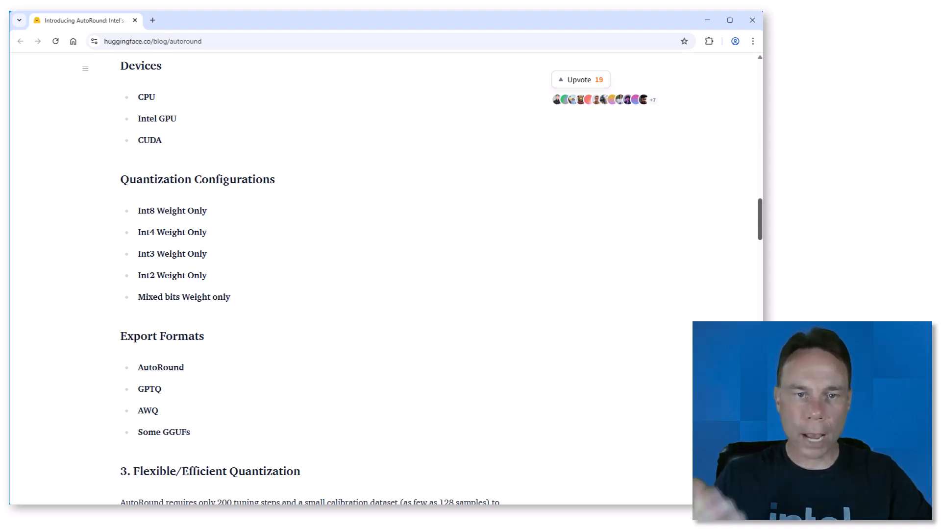
scroll("down", 3)
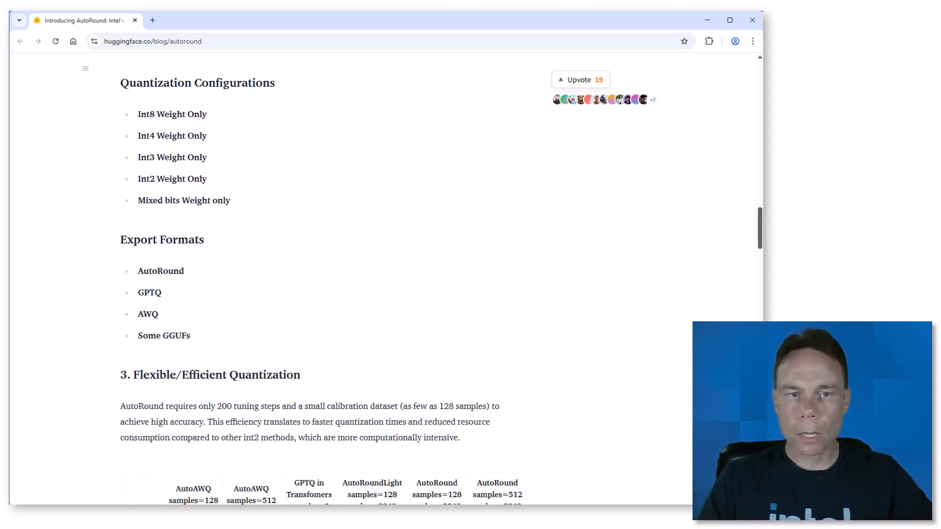
scroll("down", 3)
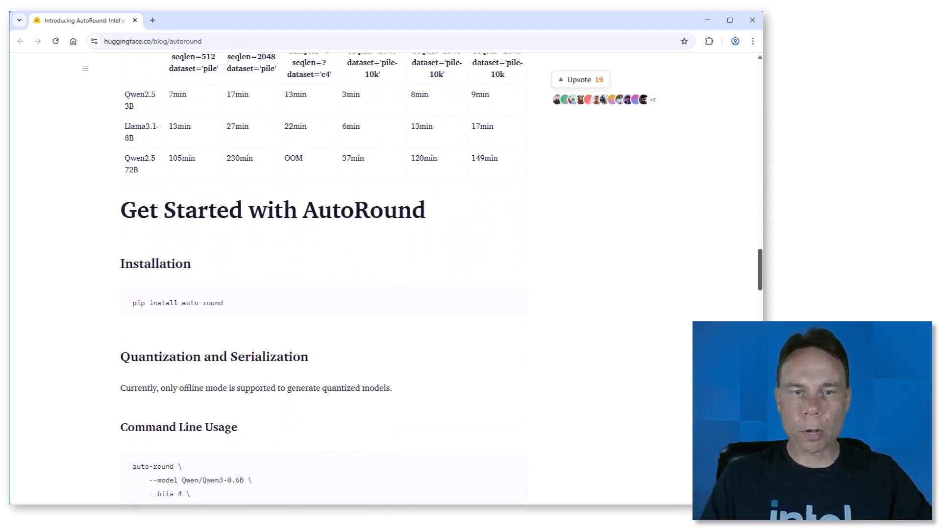
scroll("down", 3)
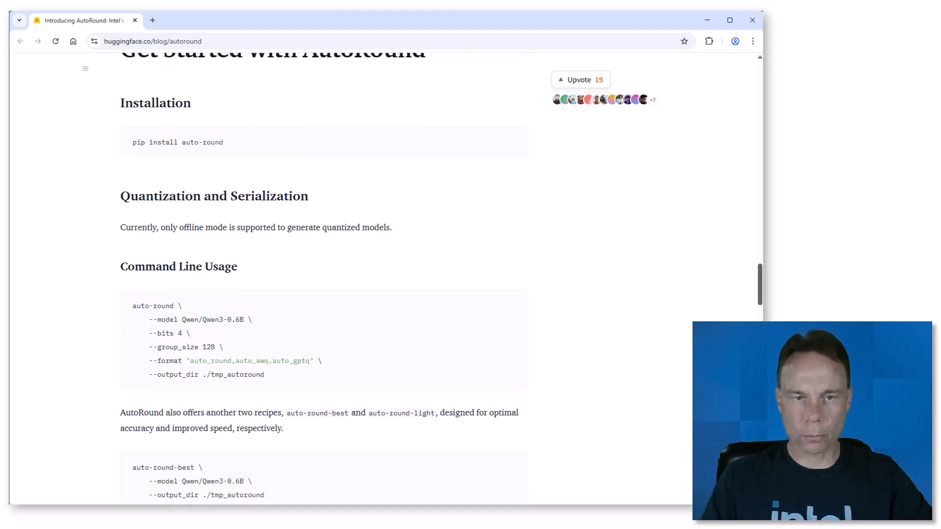
scroll("down", 3)
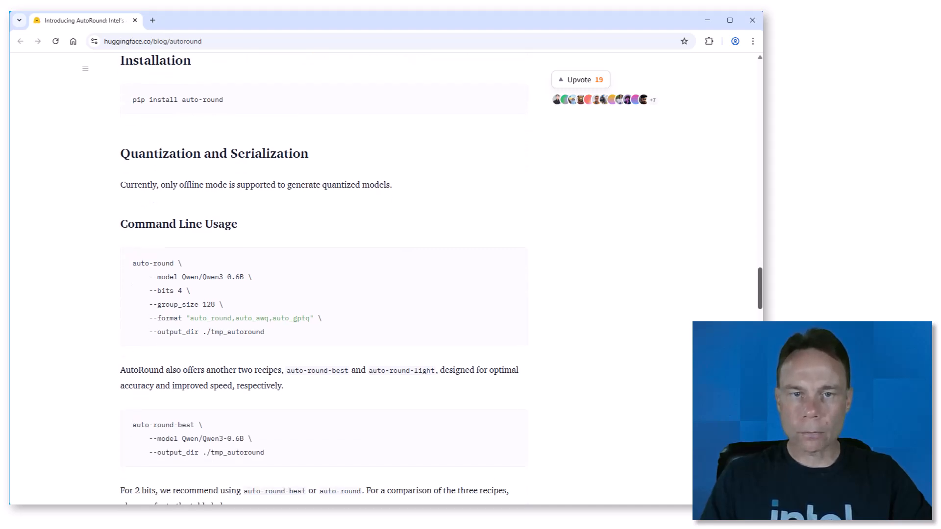
scroll("down", 3)
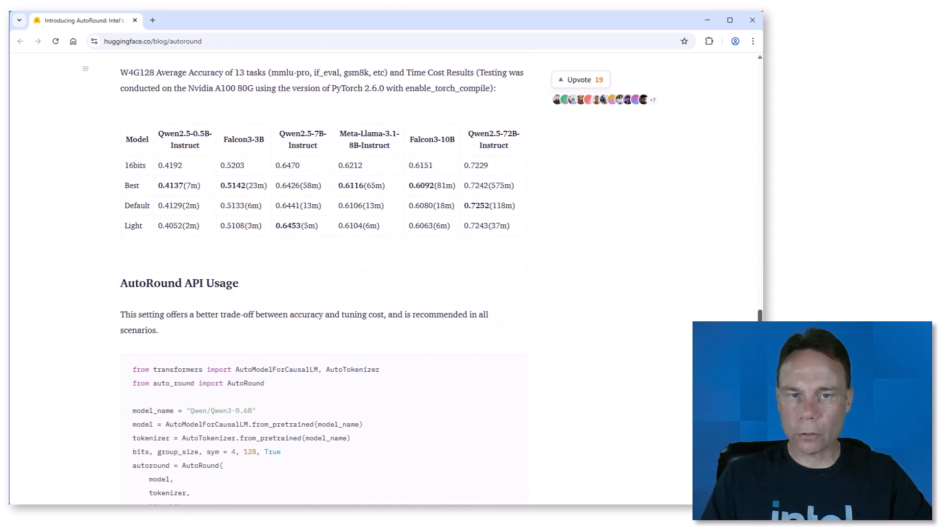
scroll("down", 3)
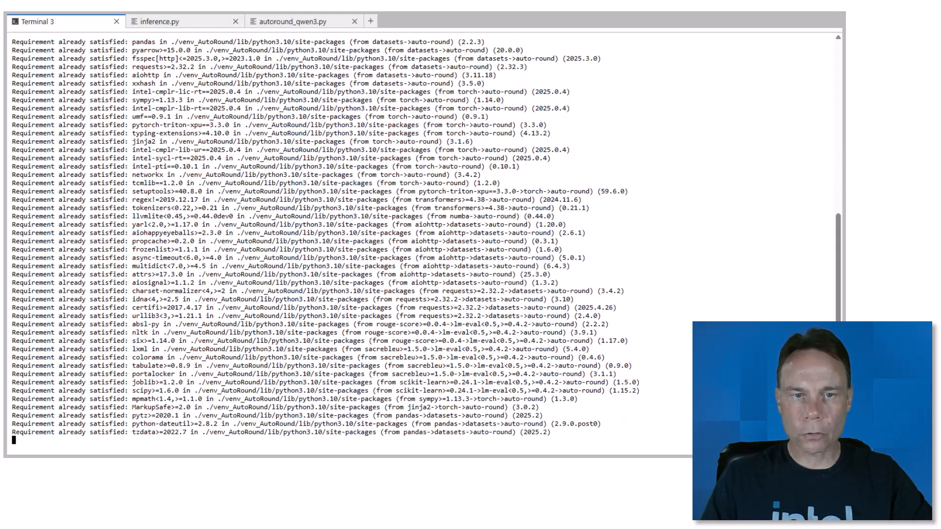
- View autoround_qwen3.py, which quantizes local Qwen3-8B on XPU and saves three formats
left_click(296, 21)
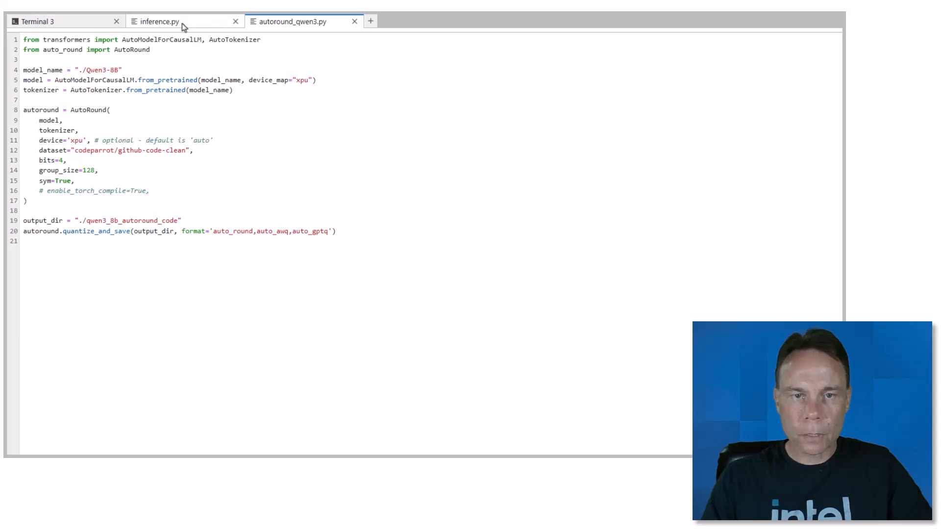
- Check Terminal 3's du output of three 5.7G exports and look over inference.py
left_click(38, 20)
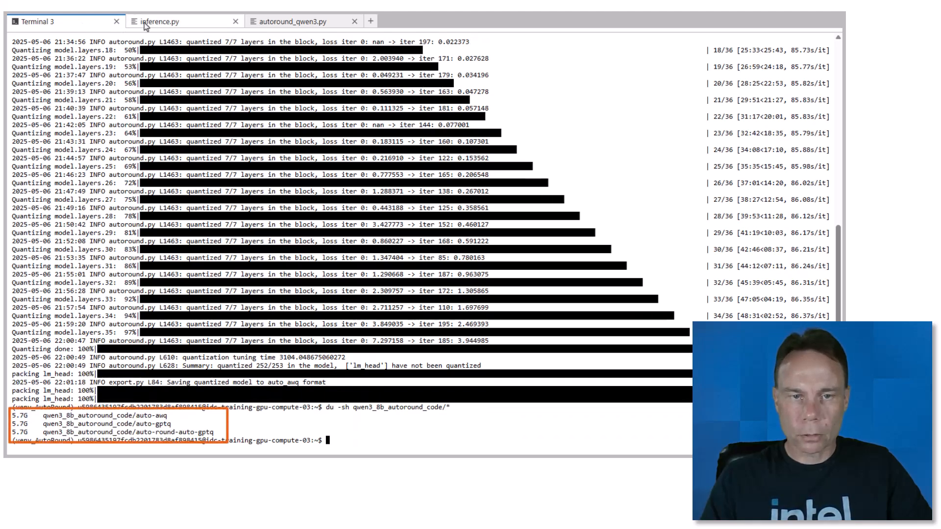
left_click(160, 20)
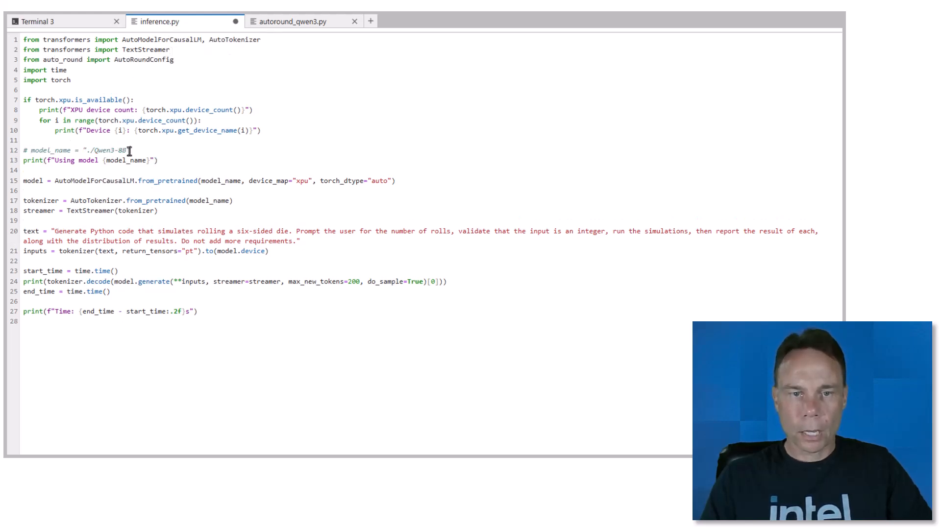
left_click(38, 21)
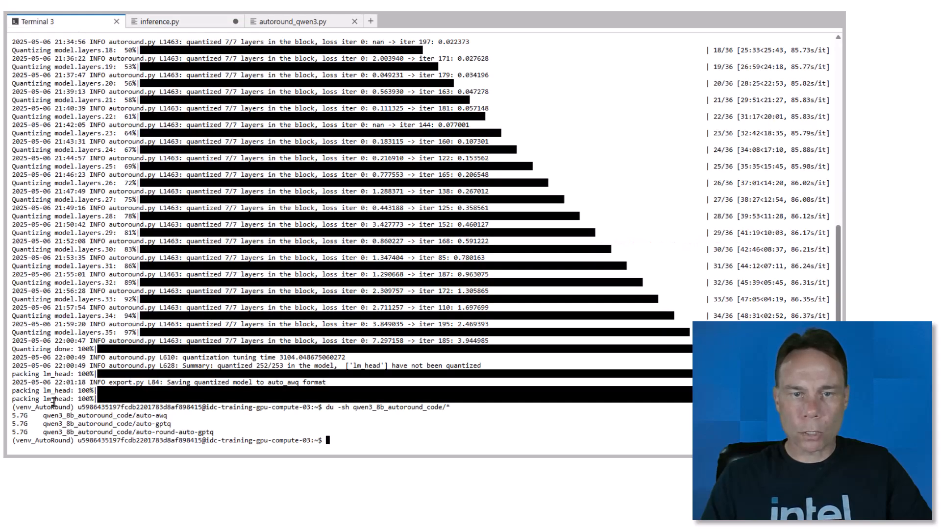
left_click(159, 20)
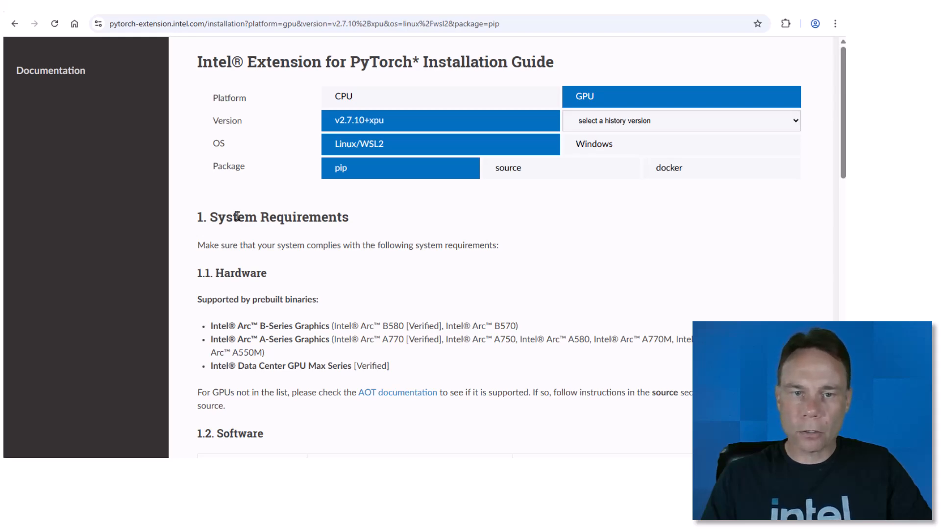
- Scroll the GPU install guide (v2.7.10+xpu, Linux, pip) down to the 1.2 Software requirements
scroll("down", 3)
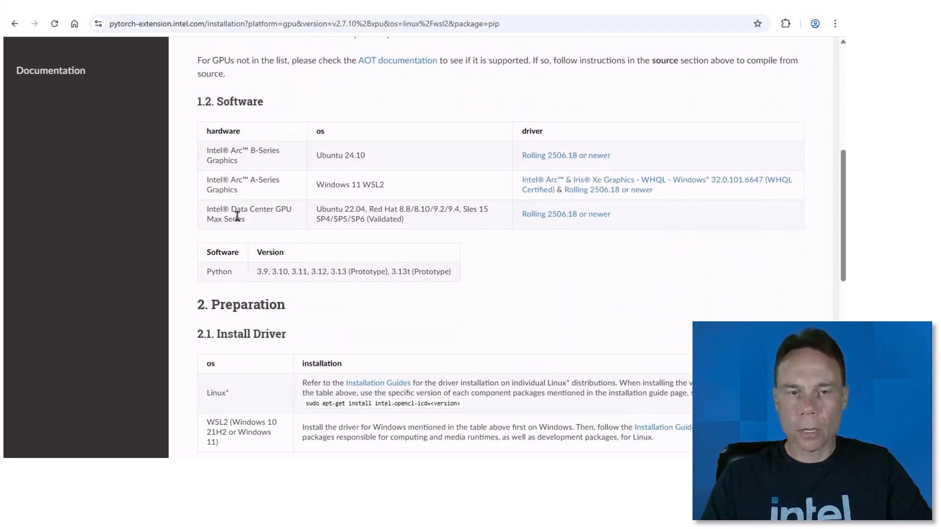
scroll("down", 3)
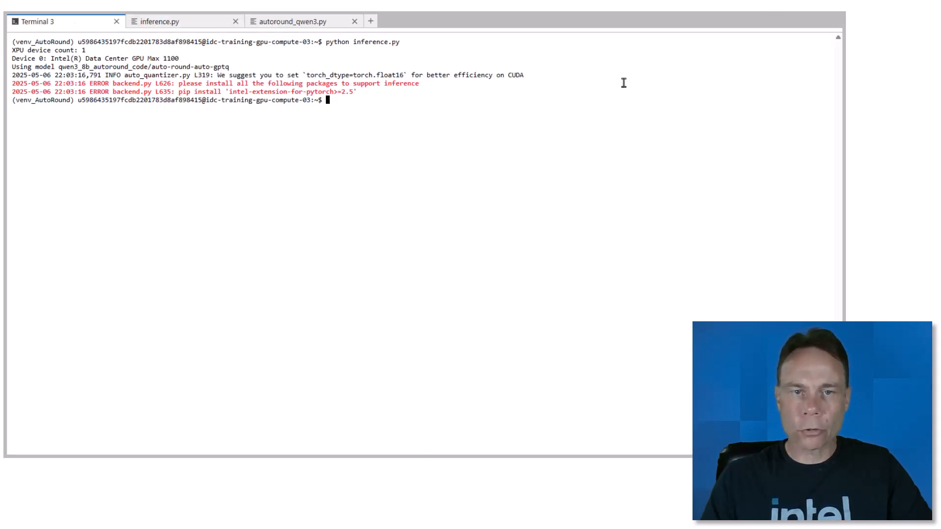
- Run pip install intel-extension-for-pytorch==2.7.10+xpu oneccl_bind_pt==2.7.0+xpu with the extra index URL
type("python -m pip install intel-extension-for-pytorch==2.7.10+xpu oneccl_bind_pt==2.7.0+xpu --extra-index-url https://pytorch-extension.intel.com/release-whl/stable/xpu/us/")
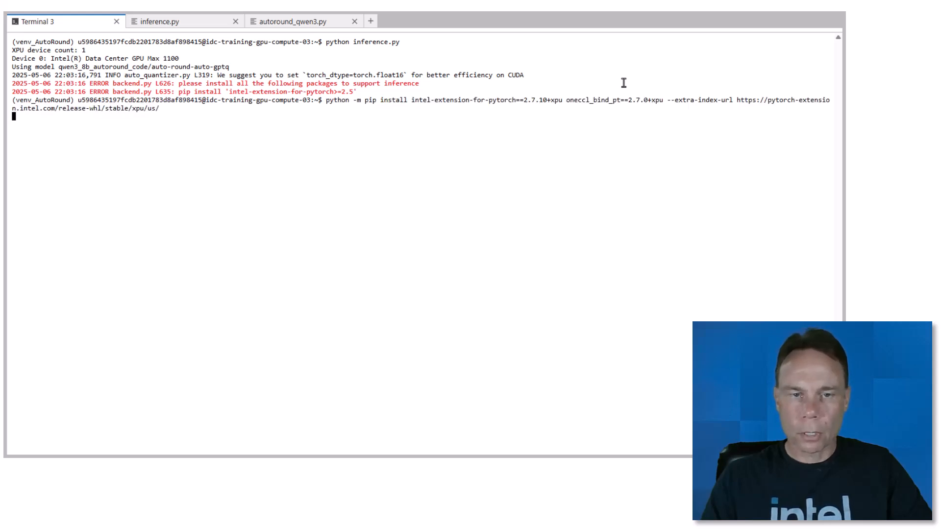